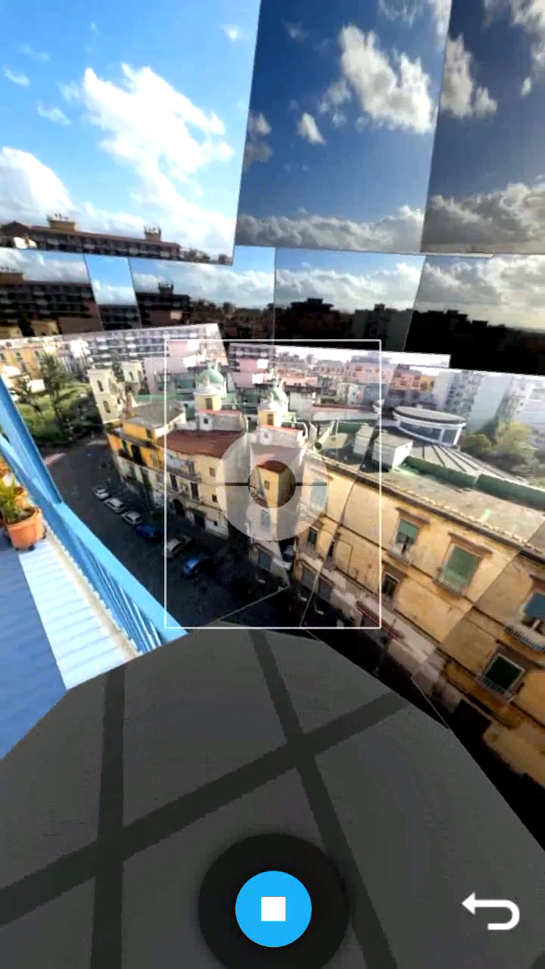
pyautogui.moveTo(273, 484)
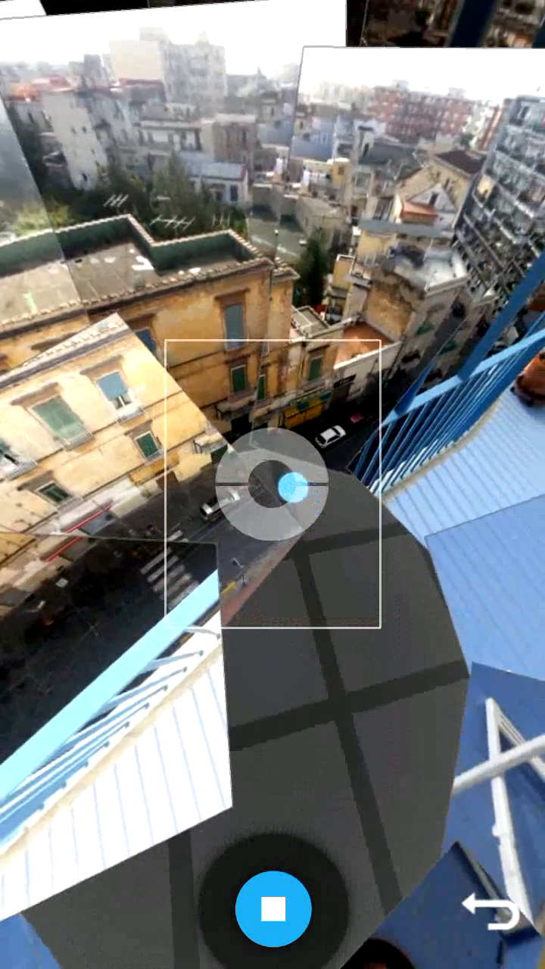
# End the Photo Sphere capture of the rooftop view so the 360° sphere starts rendering
pyautogui.click(272, 908)
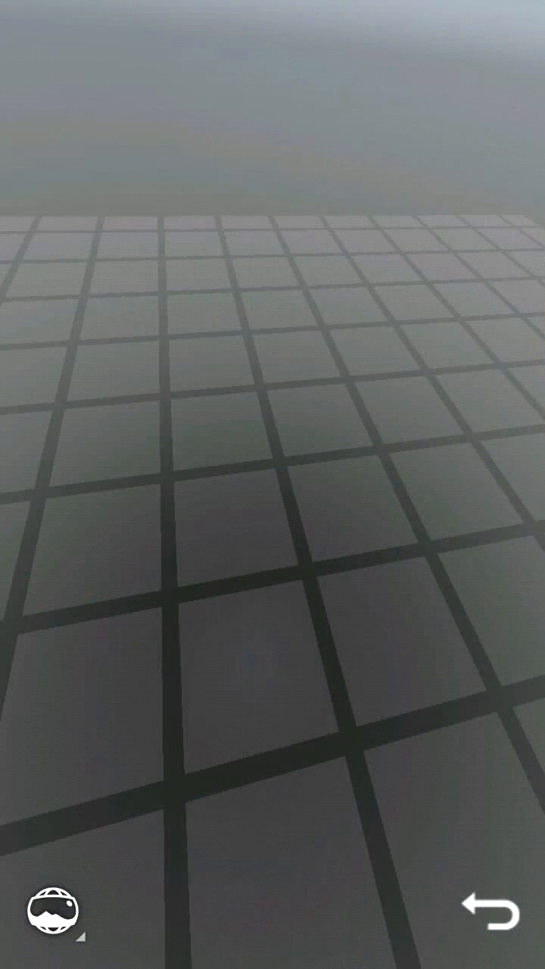